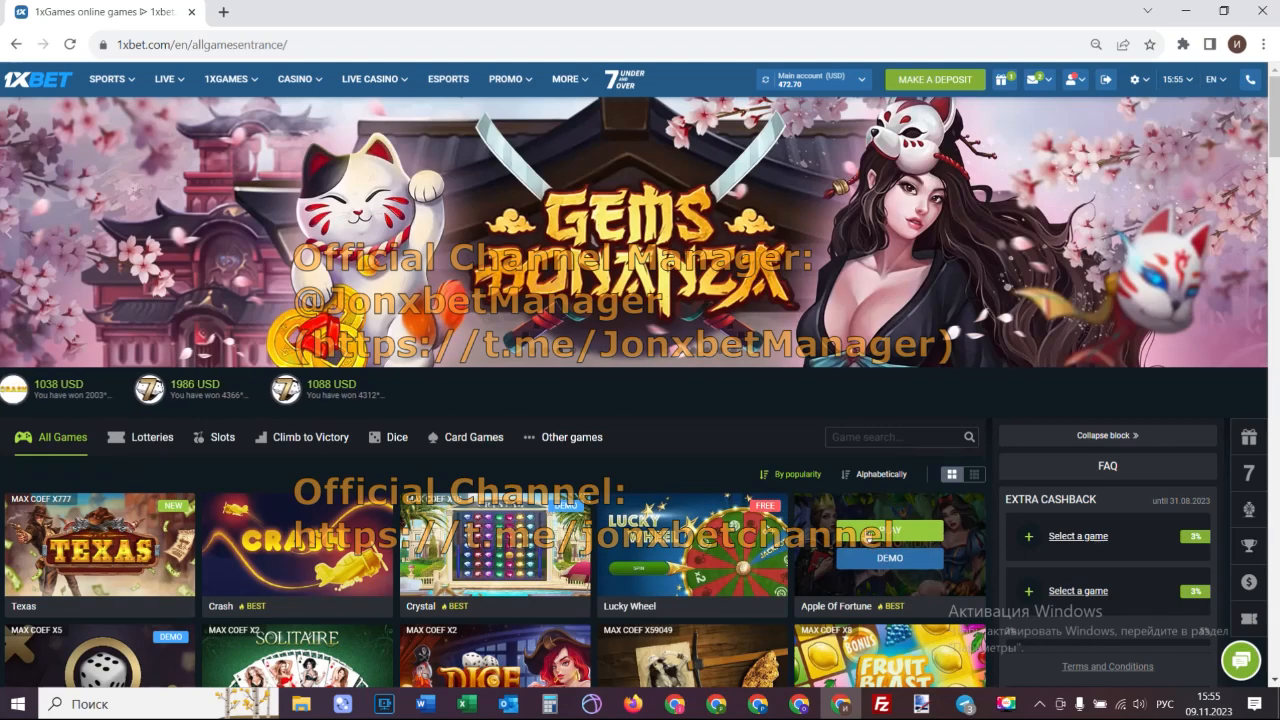
Load the Apple of Fortune game, then open Chrome's Manage extensions page.
left_click(225, 79)
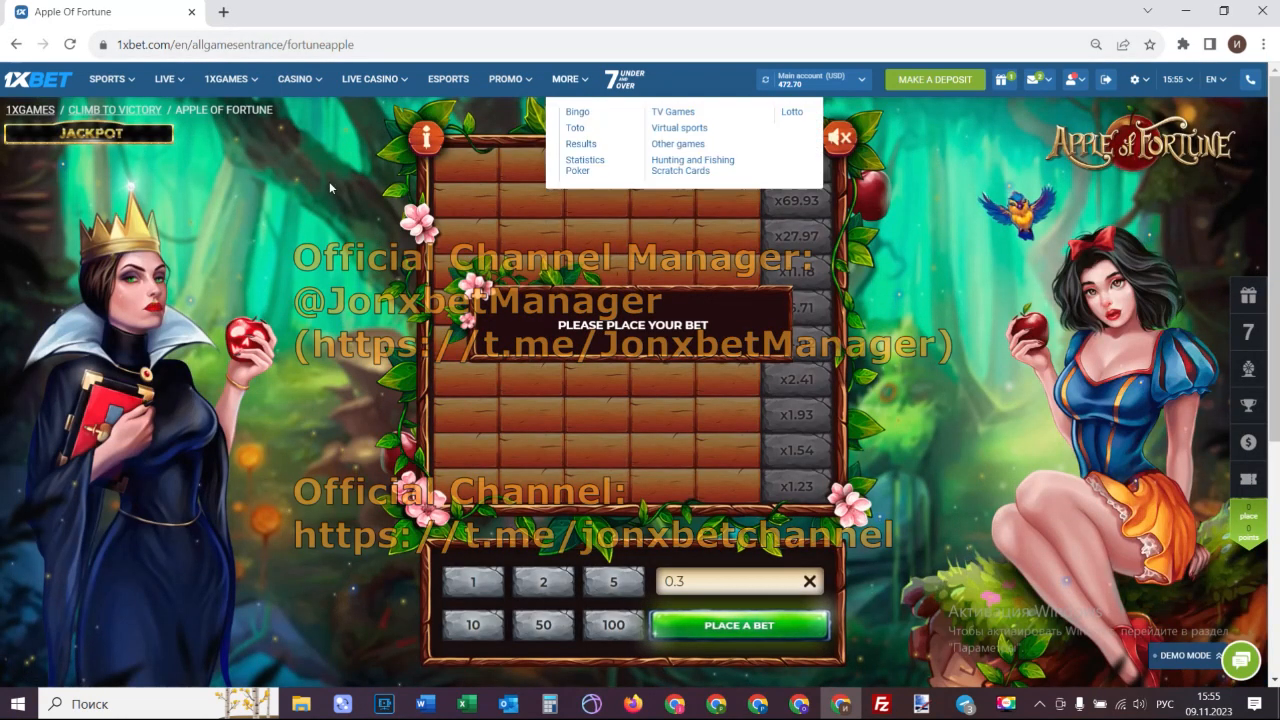
left_click(226, 79)
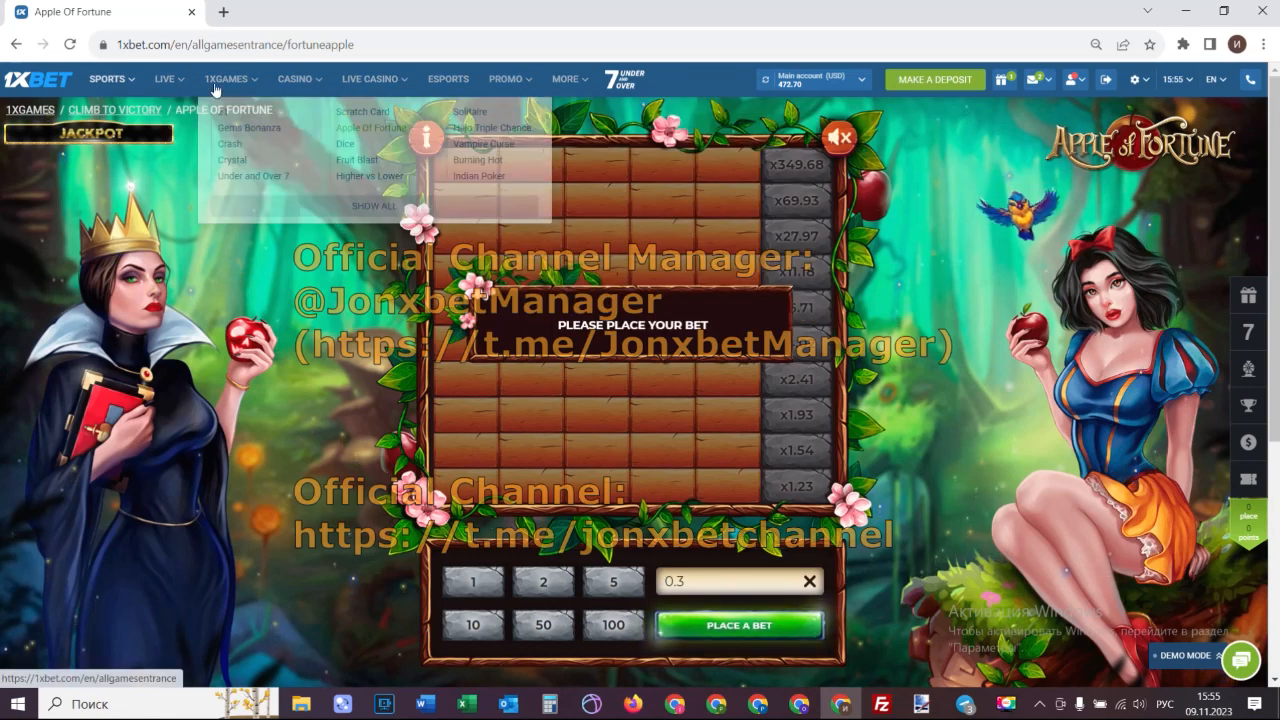
left_click(1182, 44)
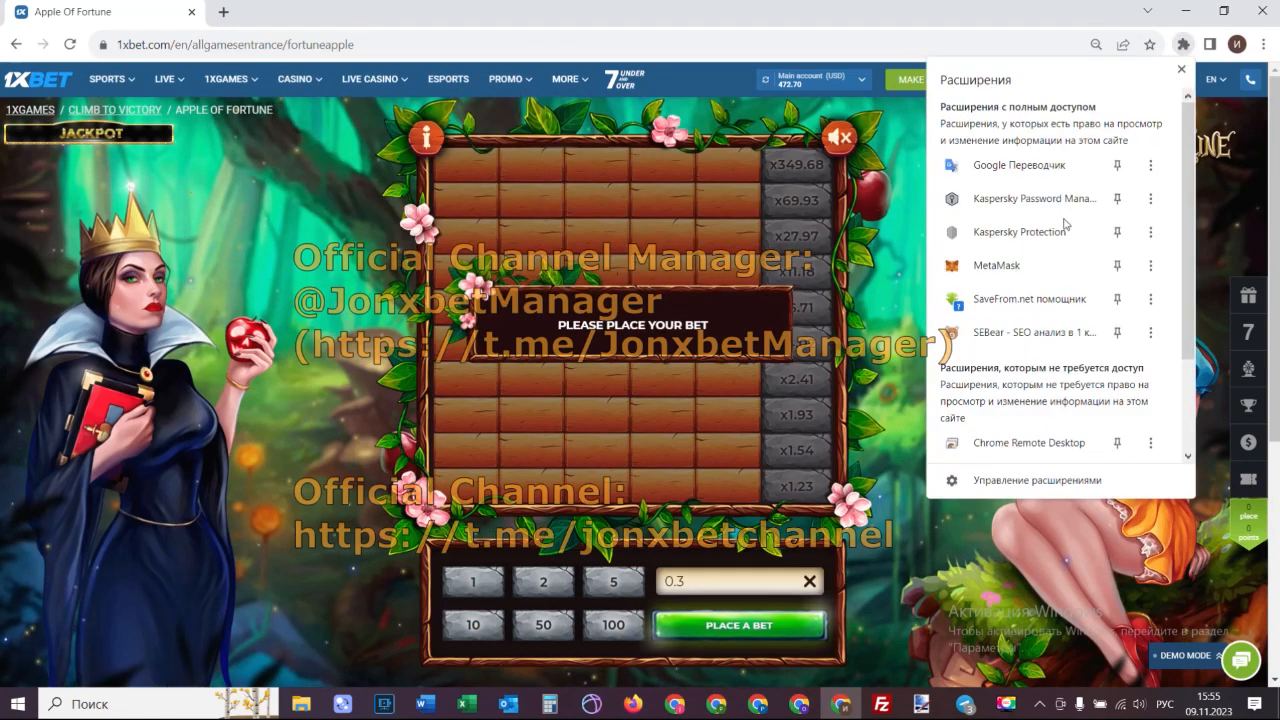
left_click(1036, 480)
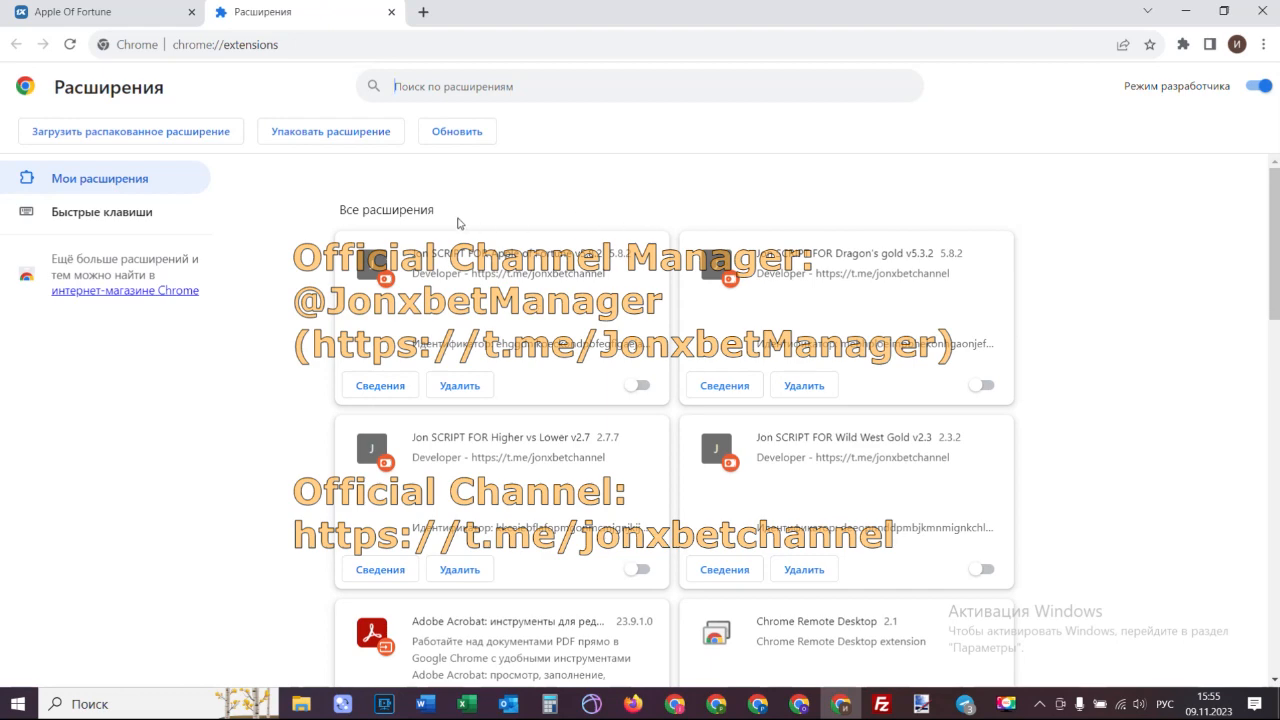
mouse_move(651, 313)
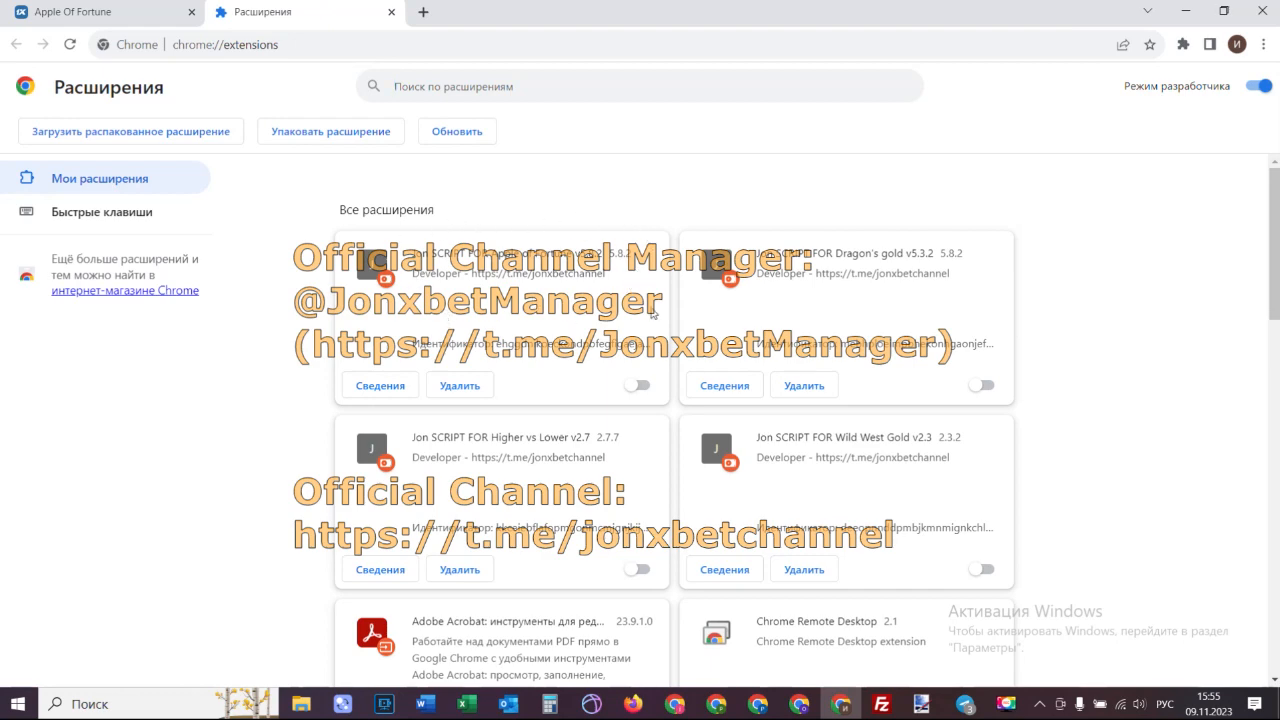
mouse_move(150, 36)
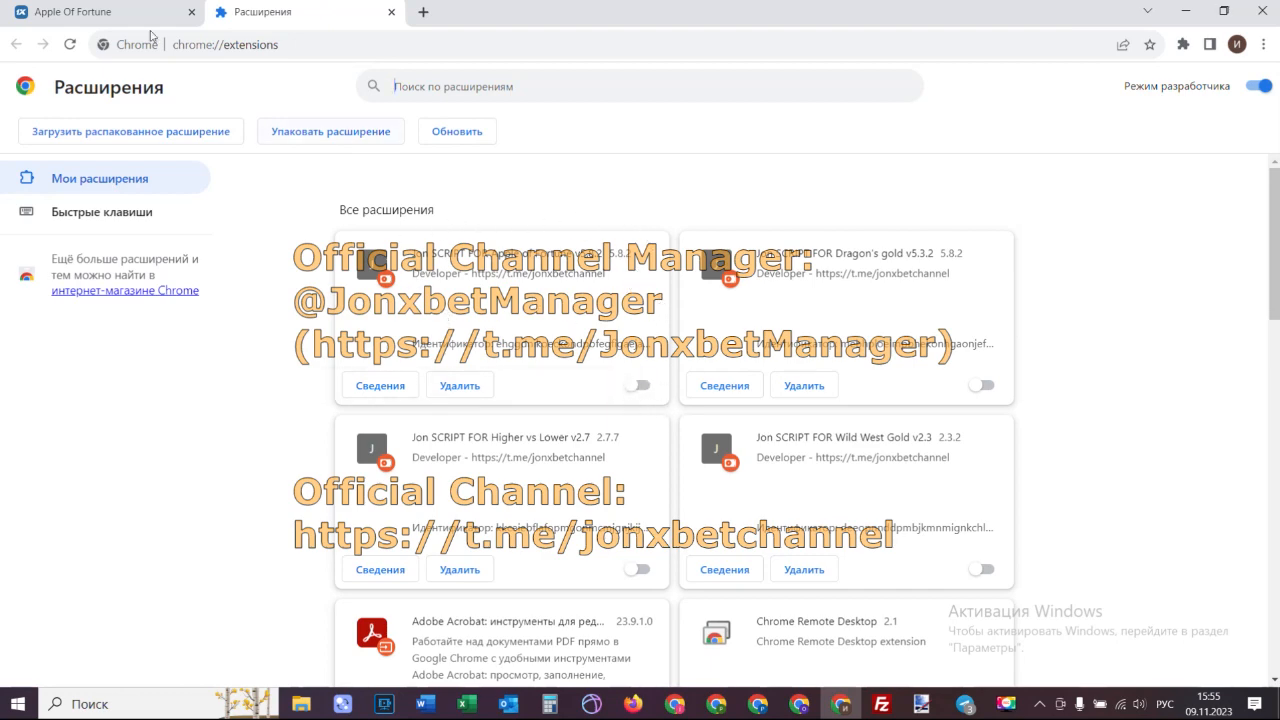
Back in the game tab, play a 1 USD round and lose.
left_click(75, 11)
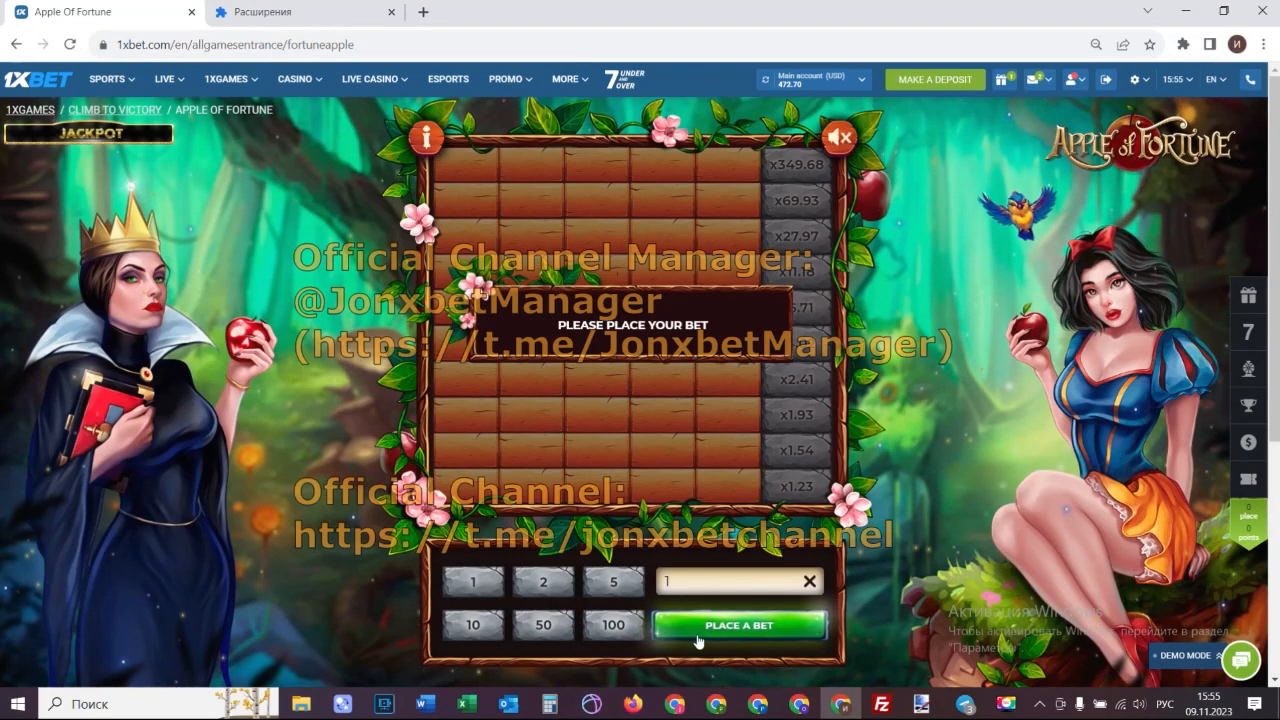
left_click(739, 624)
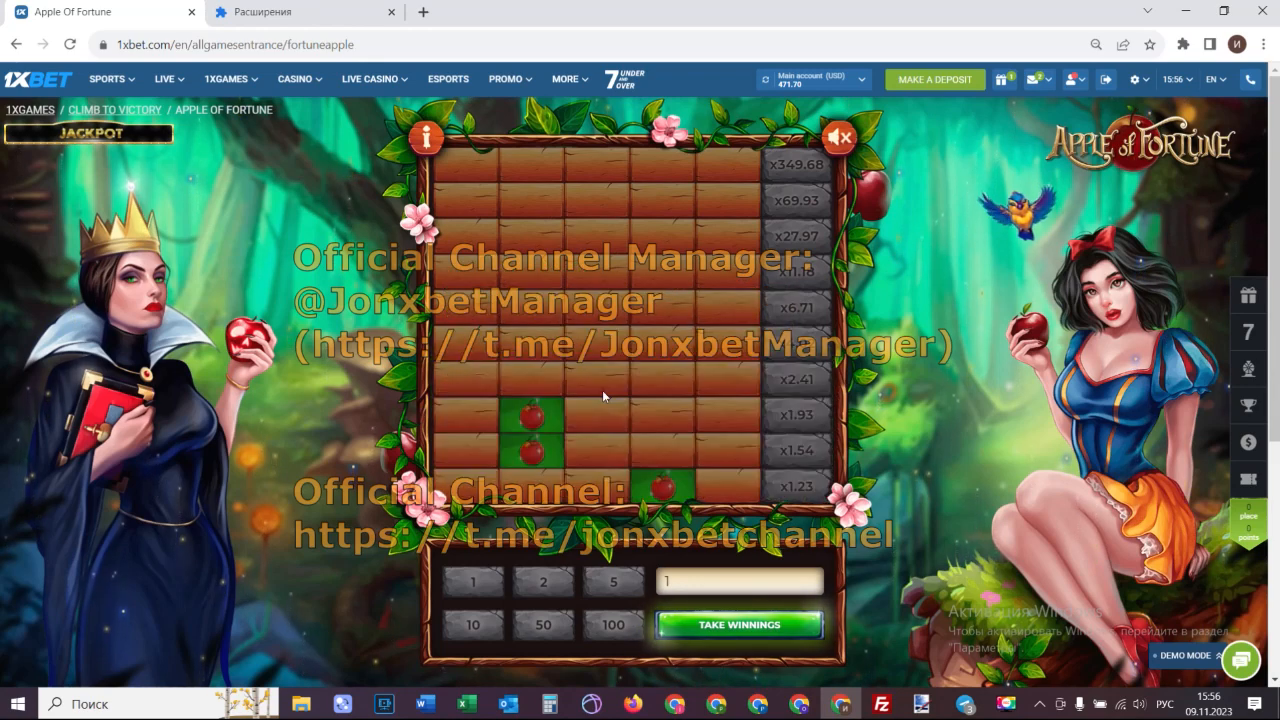
left_click(605, 385)
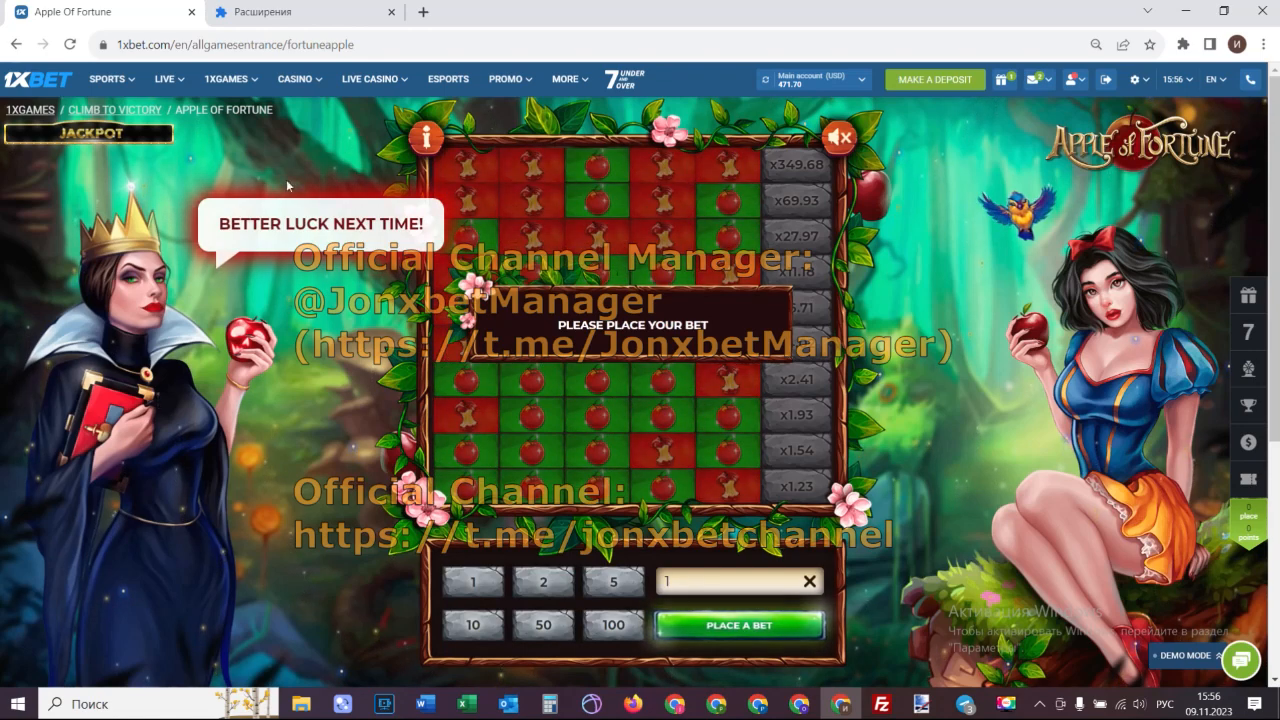
mouse_move(768, 640)
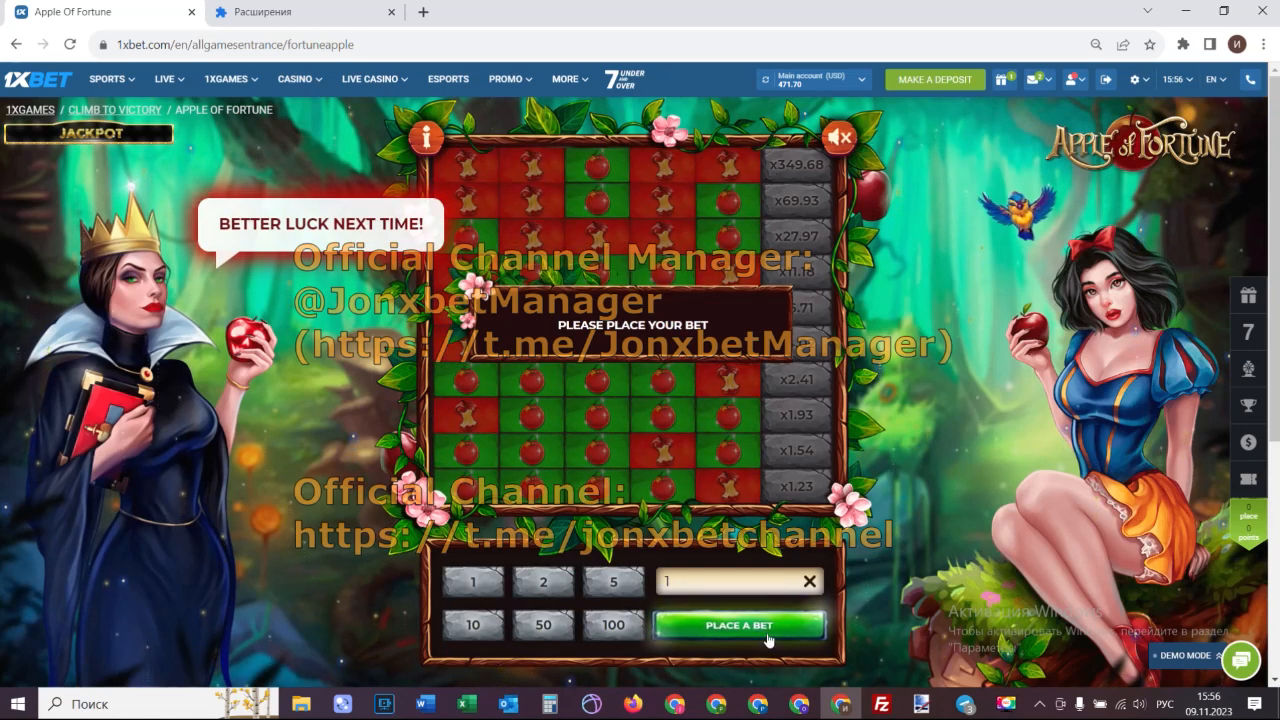
Lose a second 1 USD round, then toggle on the first script extension.
left_click(739, 624)
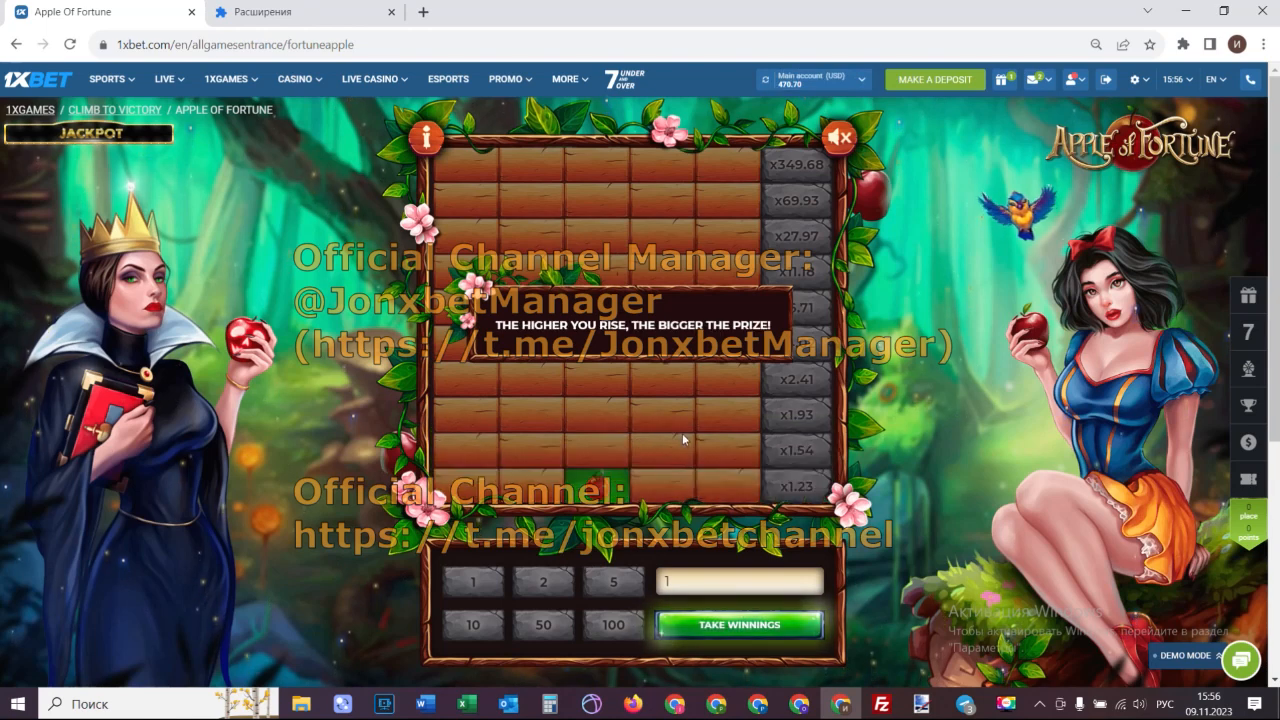
left_click(660, 453)
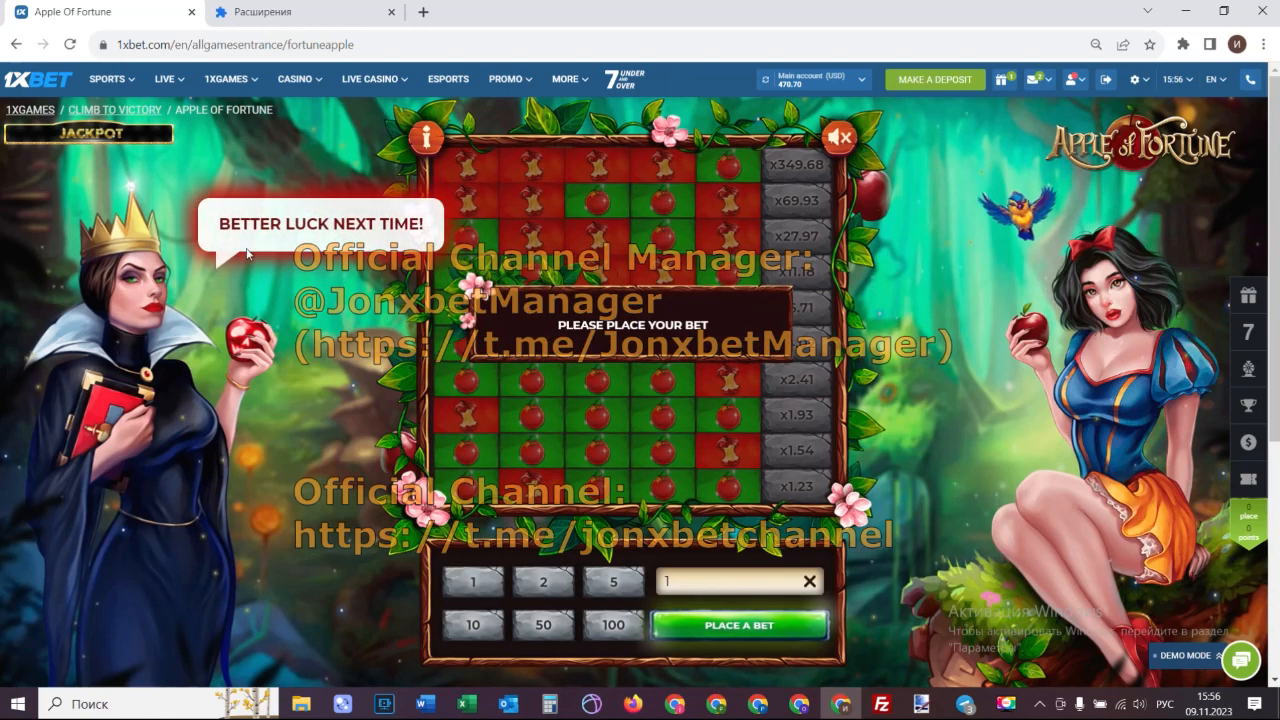
left_click(305, 11)
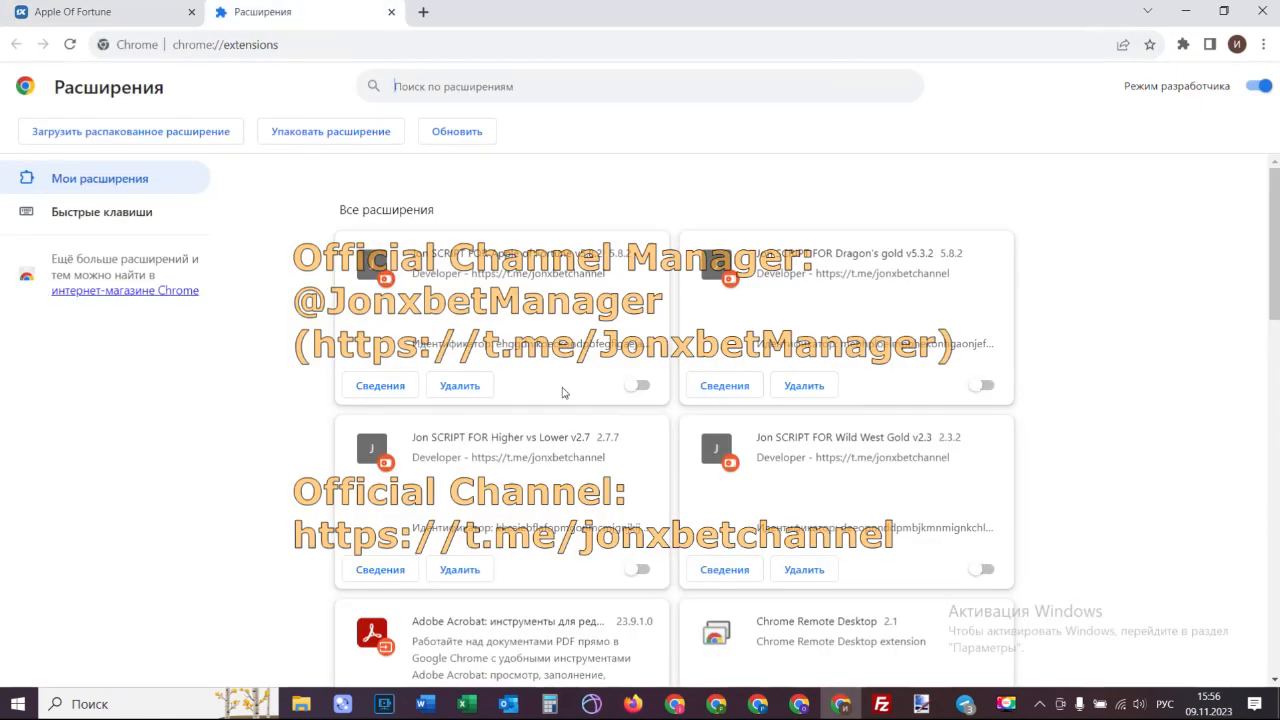
left_click(638, 385)
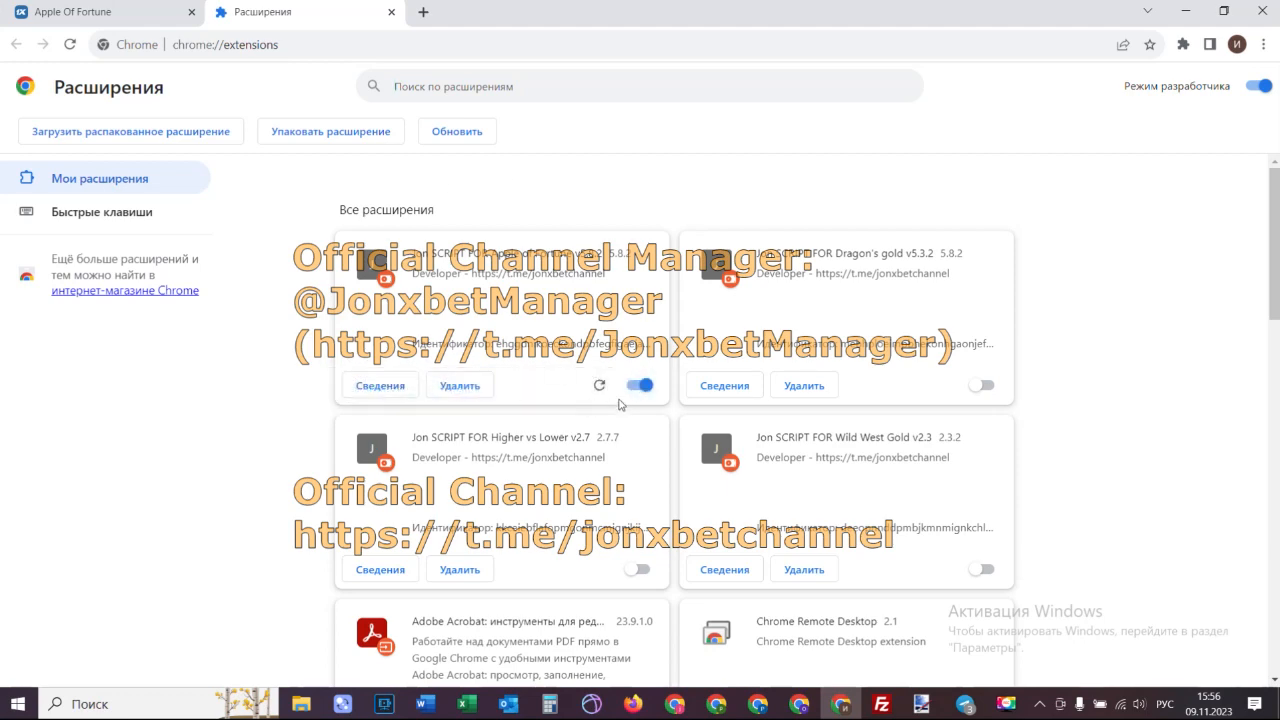
Switch back to the Apple of Fortune tab and reload the page for a fresh board.
left_click(100, 12)
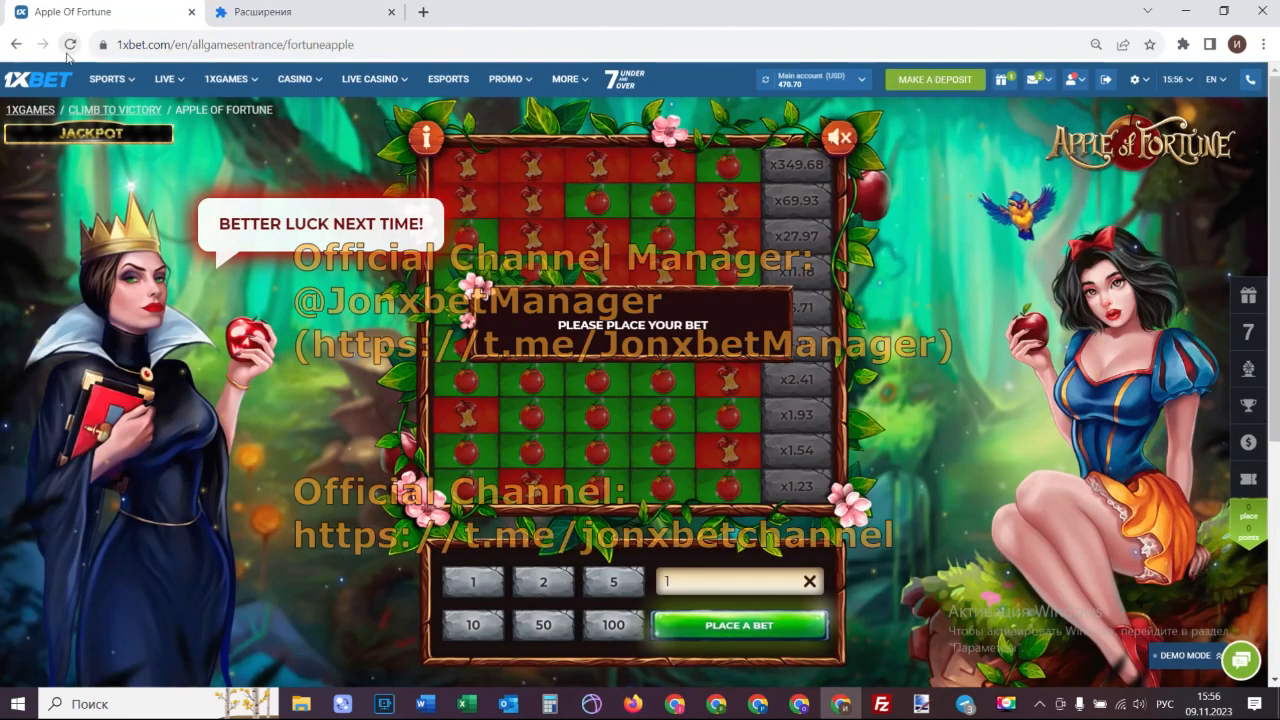
left_click(70, 44)
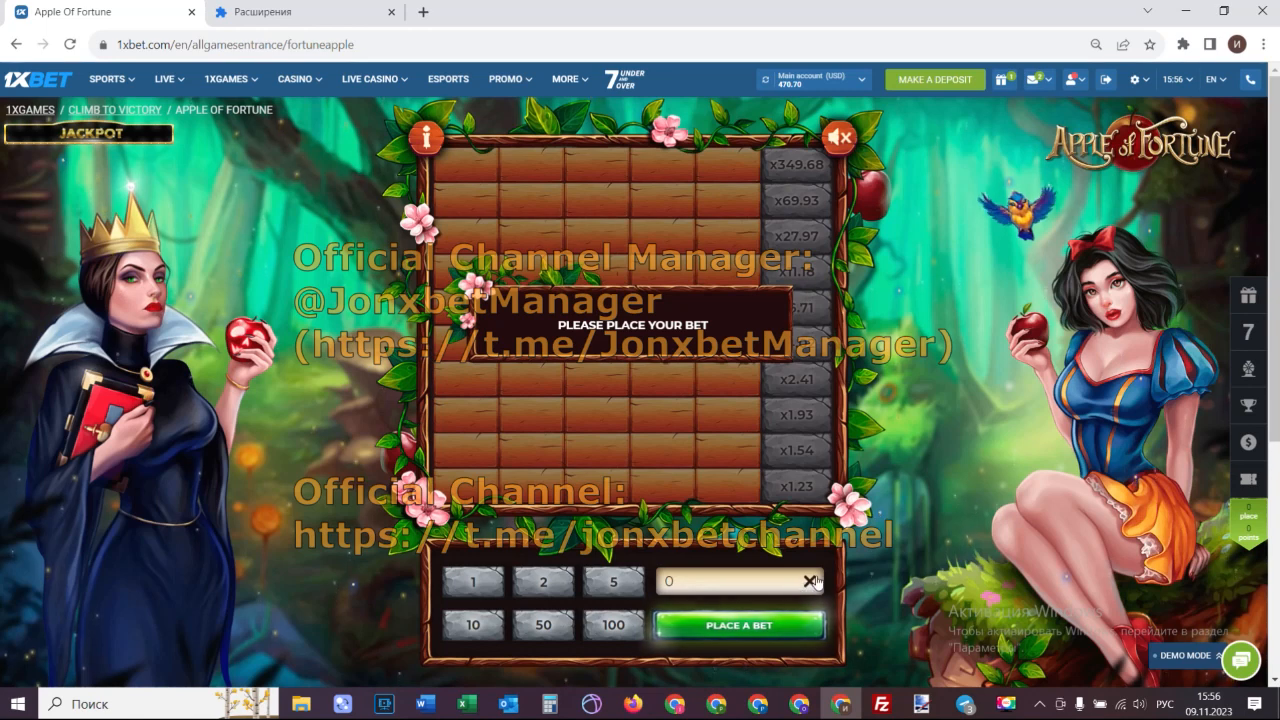
Bet 1 USD, pick apples up to the x11.18 row, cash out 11.18 USD, and bet again.
left_click(739, 624)
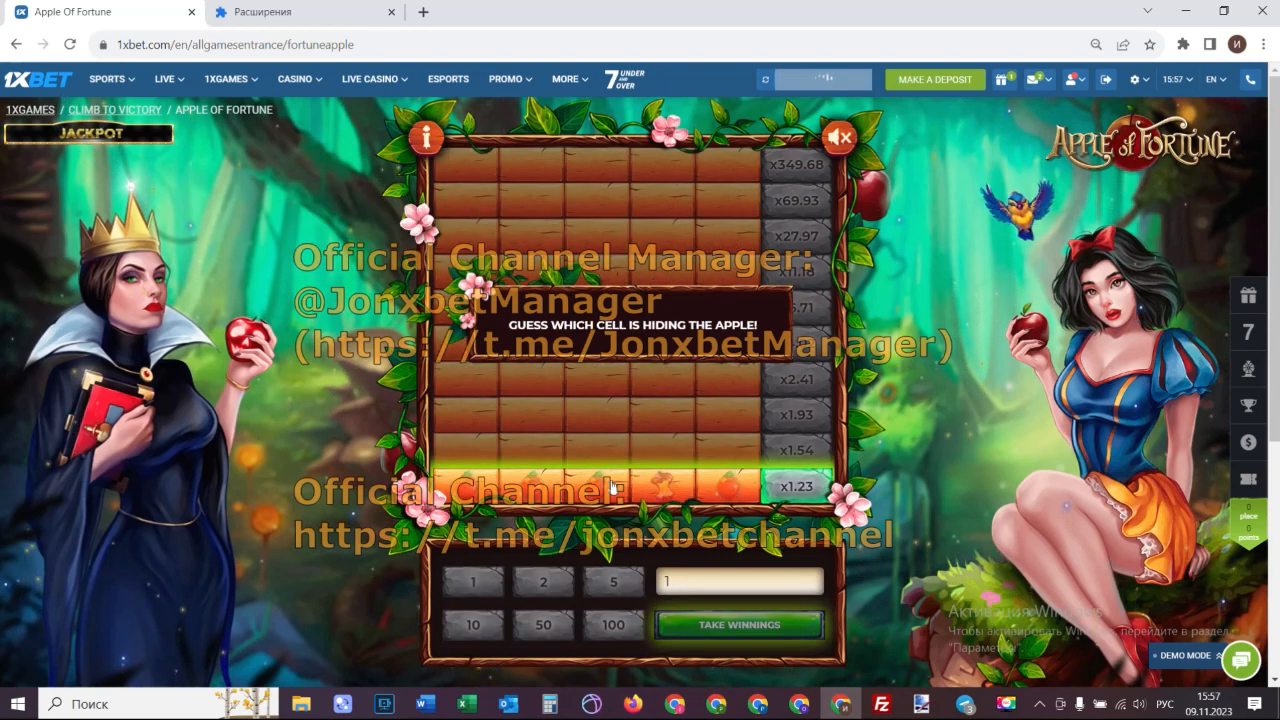
left_click(614, 485)
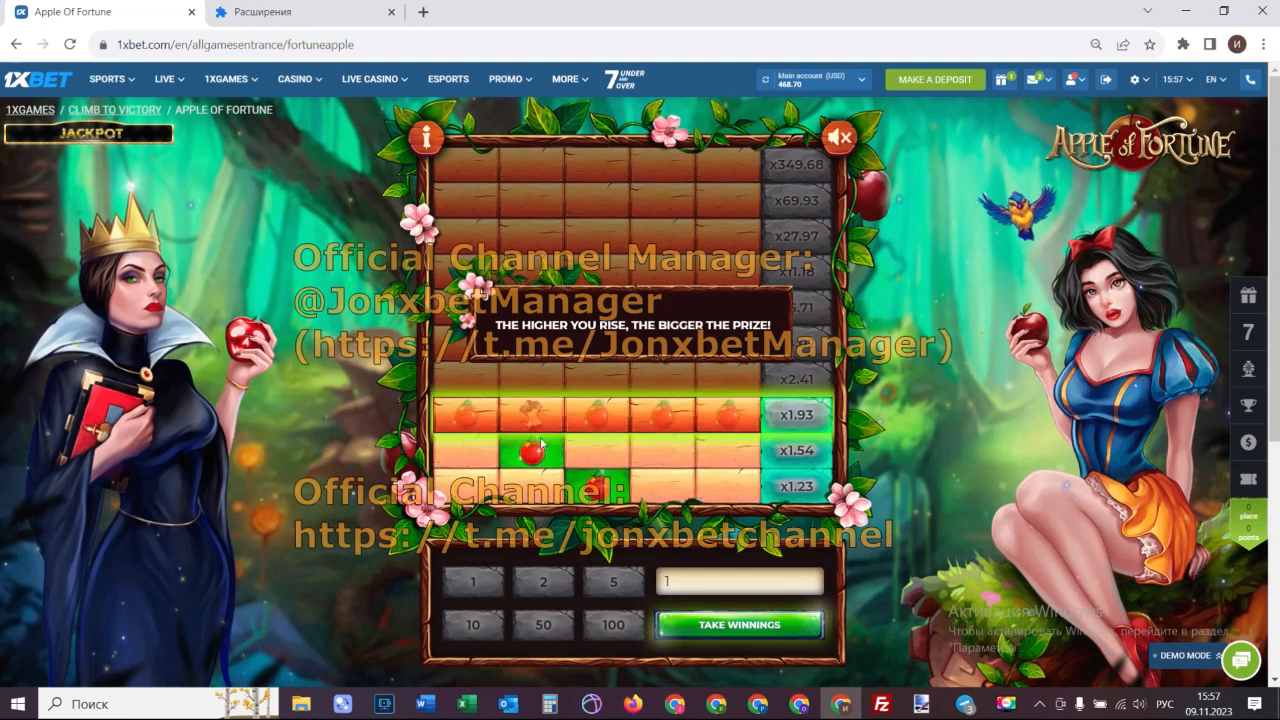
left_click(596, 415)
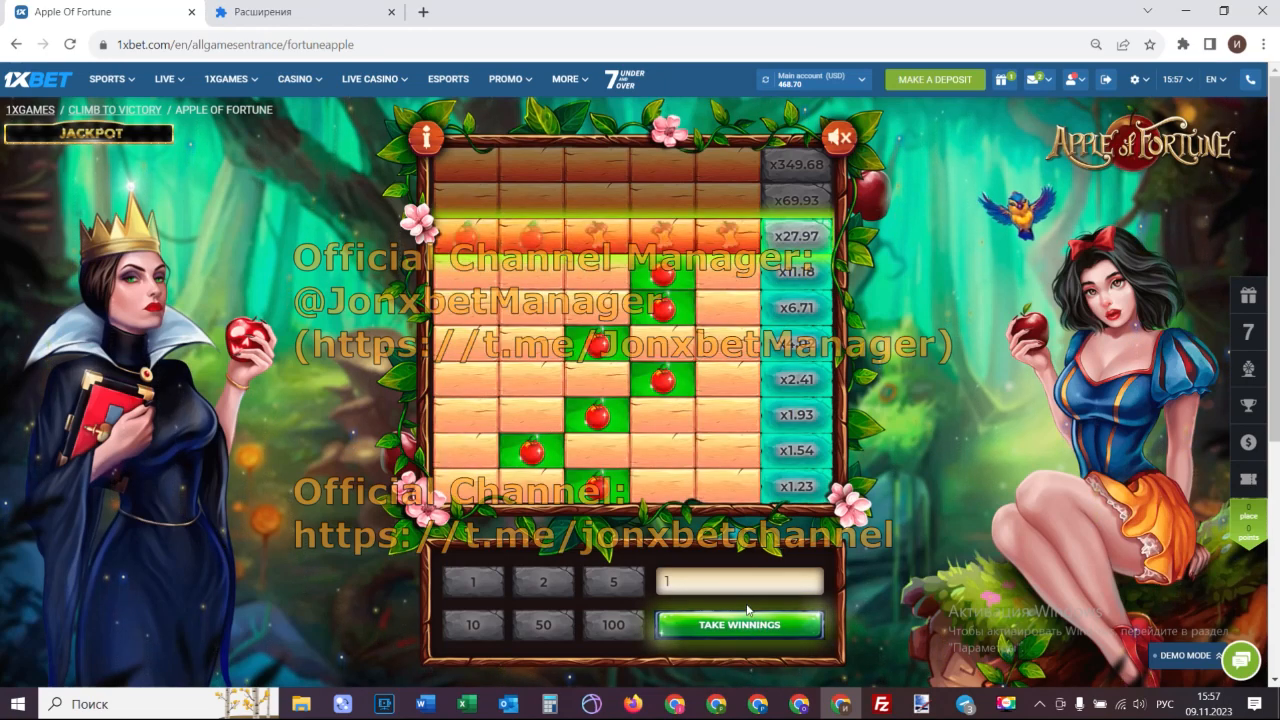
left_click(738, 624)
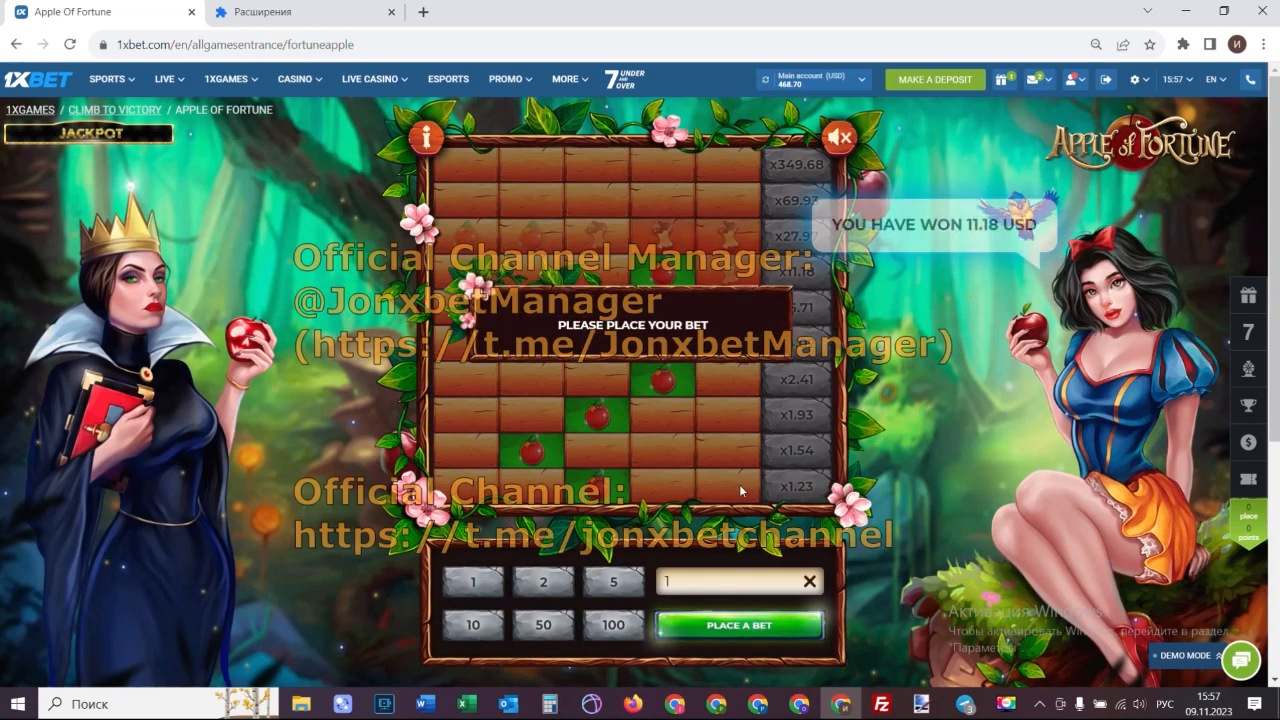
left_click(739, 624)
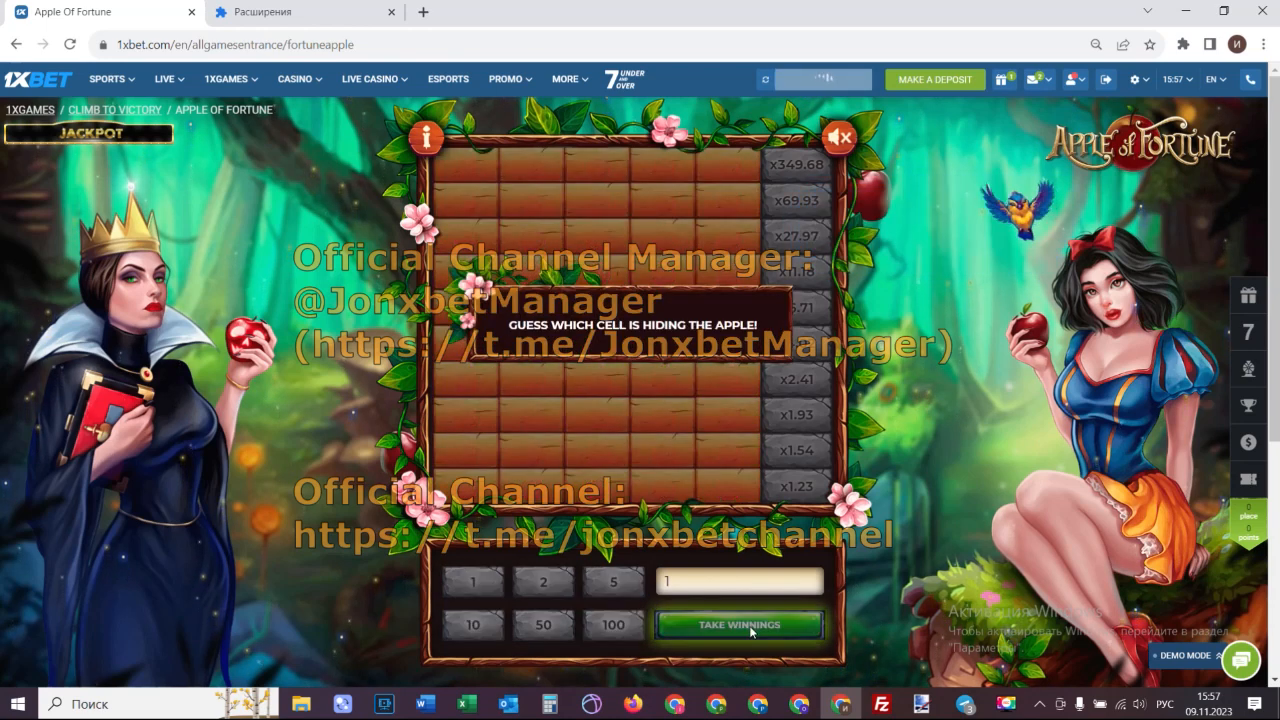